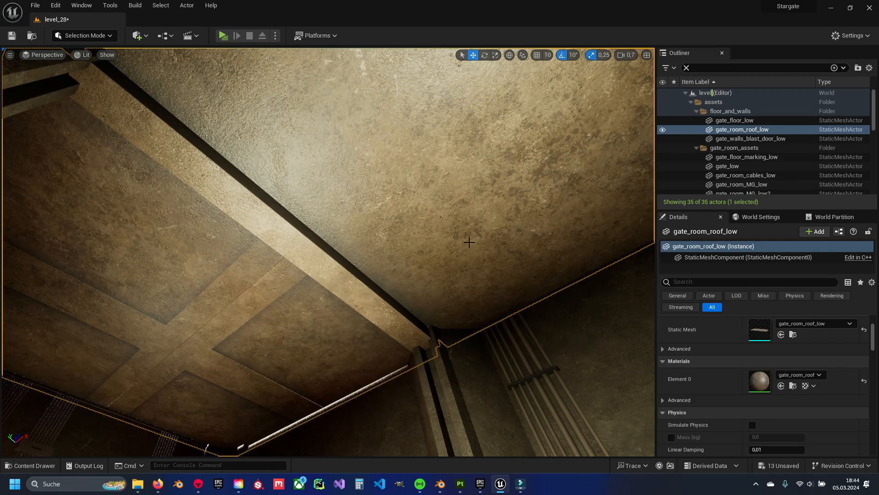
pyautogui.moveTo(461, 218)
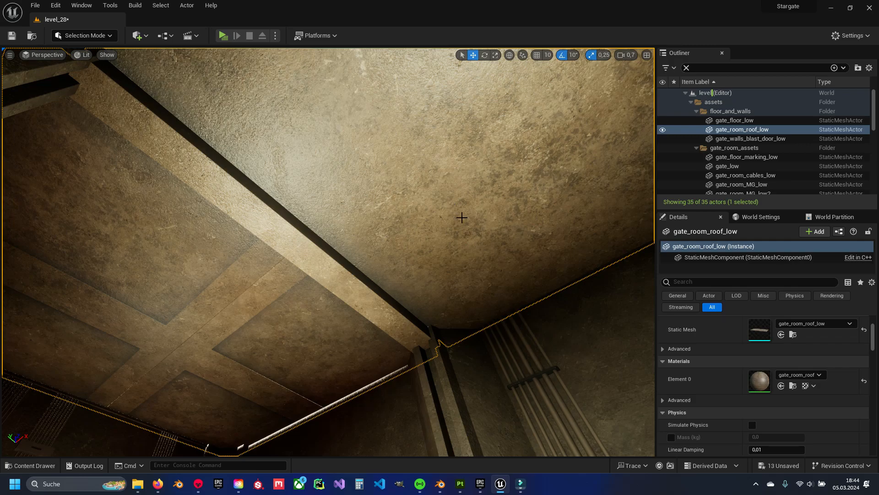
pyautogui.moveTo(475, 218)
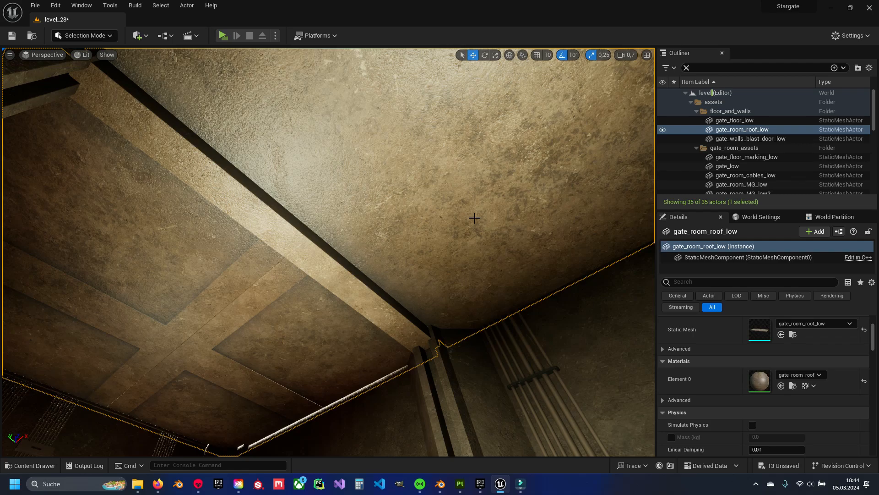
pyautogui.moveTo(264, 164)
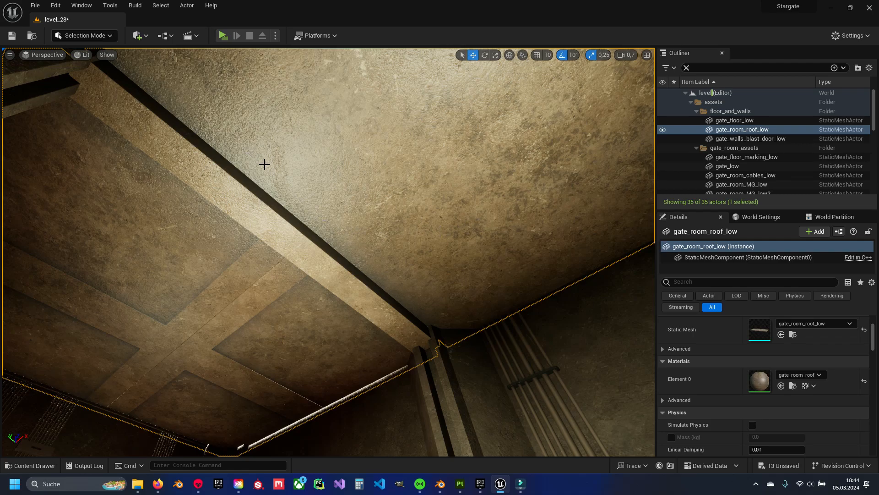
pyautogui.moveTo(298, 200)
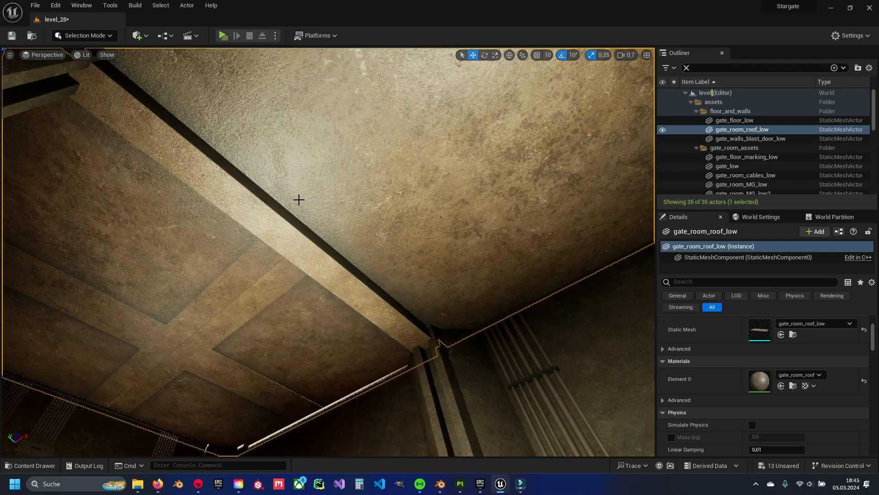
pyautogui.moveTo(481, 172)
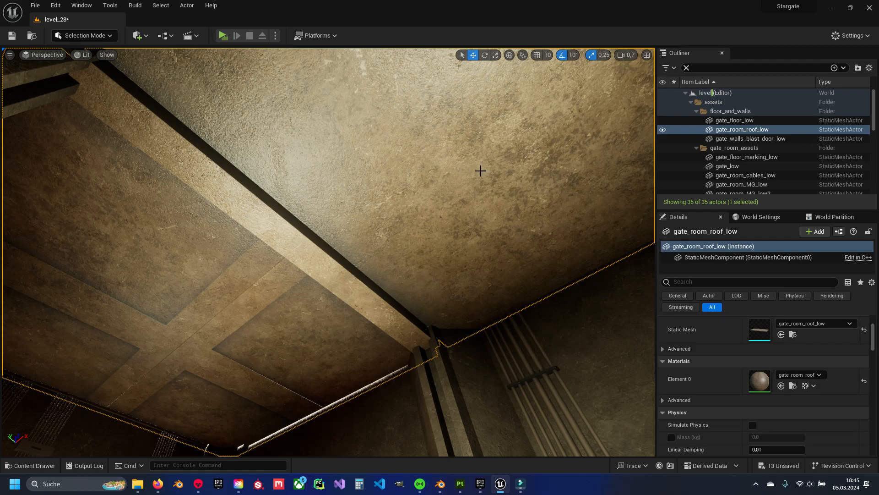
# From the Content Drawer, edit gate_room_roof and wire a Constant of 0.7 into Roughness.
pyautogui.click(29, 466)
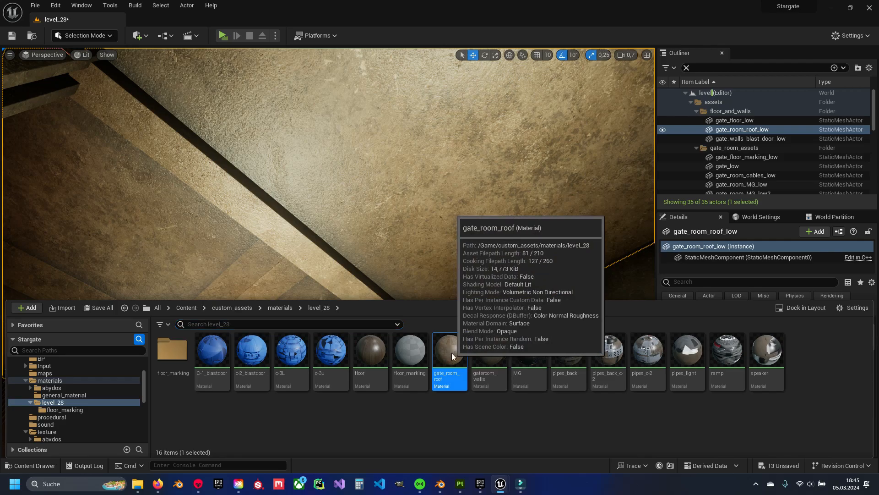
pyautogui.doubleClick(449, 351)
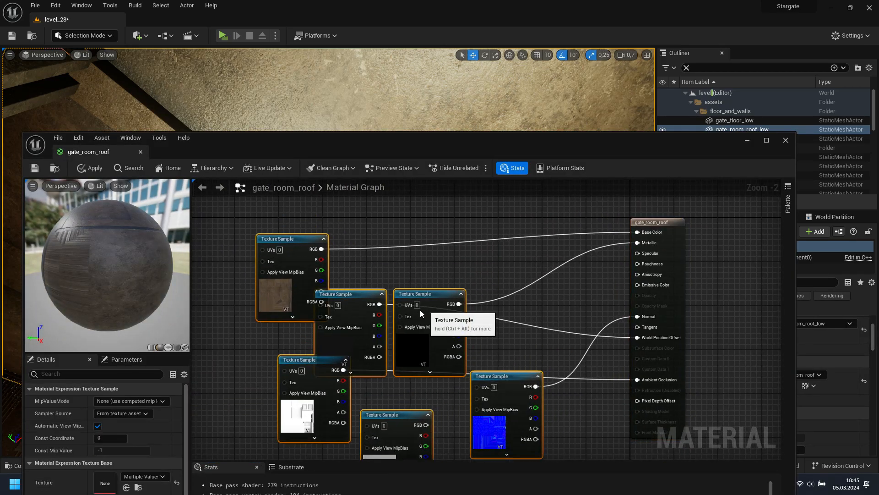
pyautogui.click(448, 266)
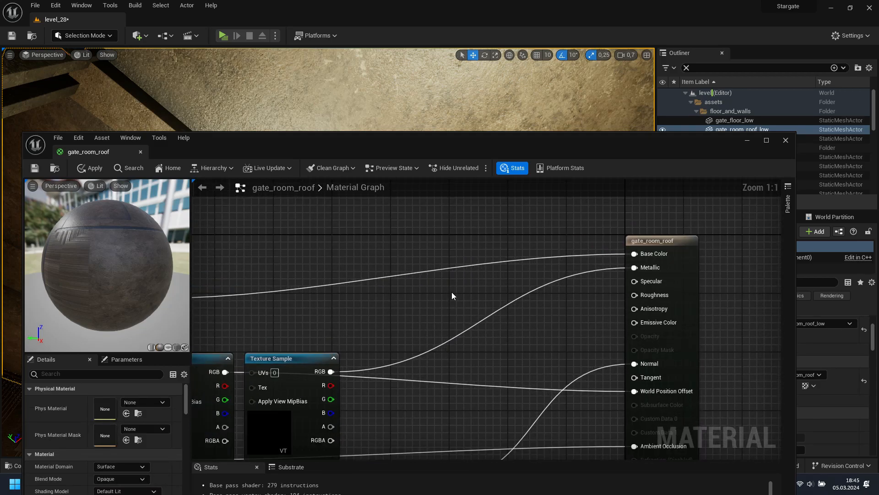
pyautogui.moveTo(399, 253)
pyautogui.write('0,7')
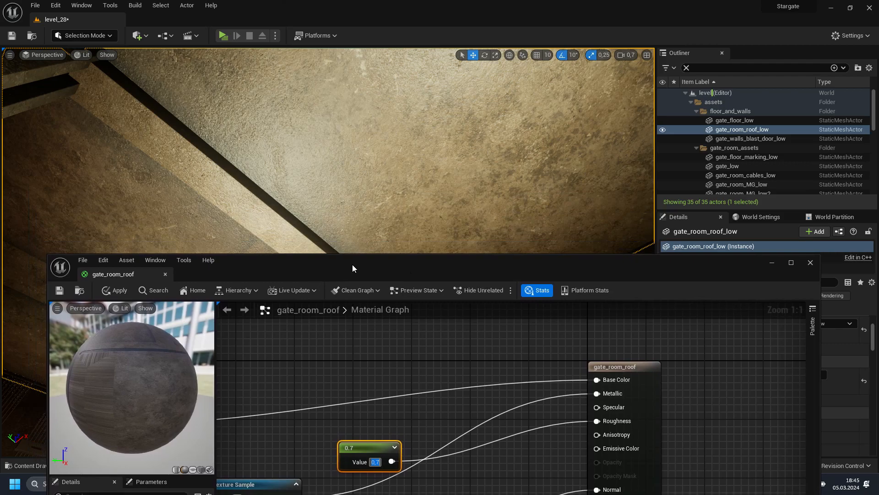
pyautogui.click(118, 290)
pyautogui.write('m')
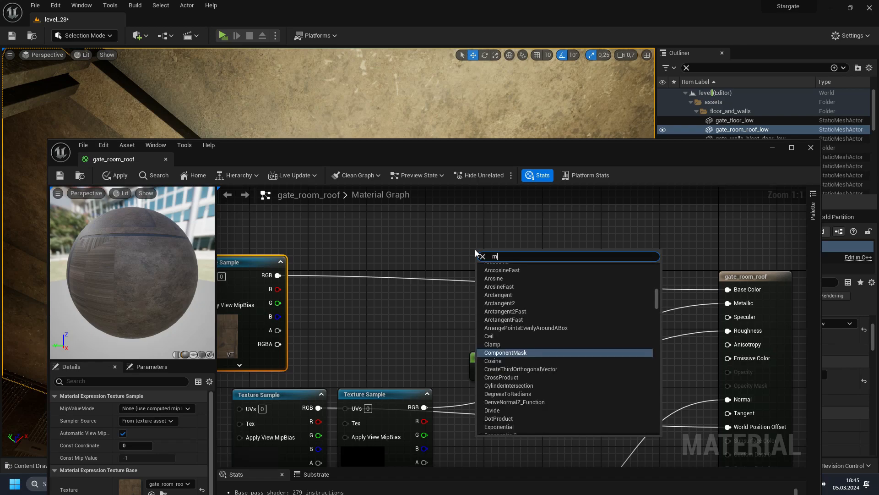
# Add a Multiply node scaling the base colour texture by a new Constant of 0.4 into Base Color.
pyautogui.write('ul')
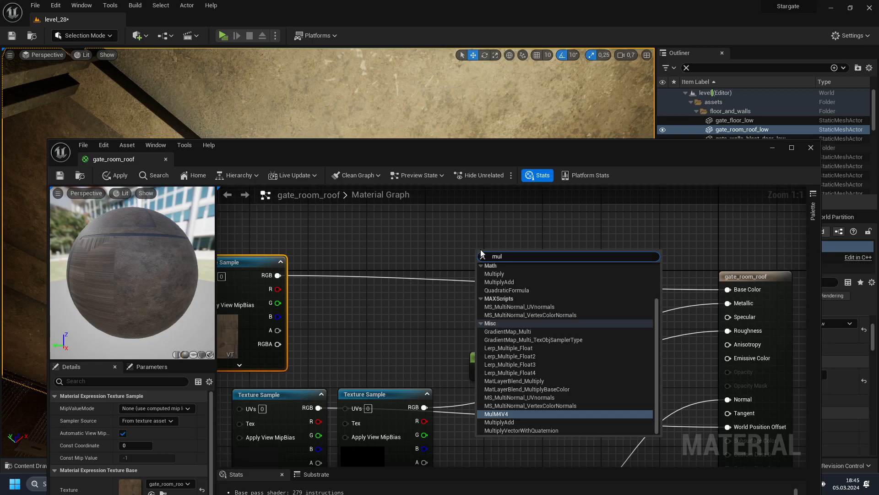
pyautogui.click(495, 274)
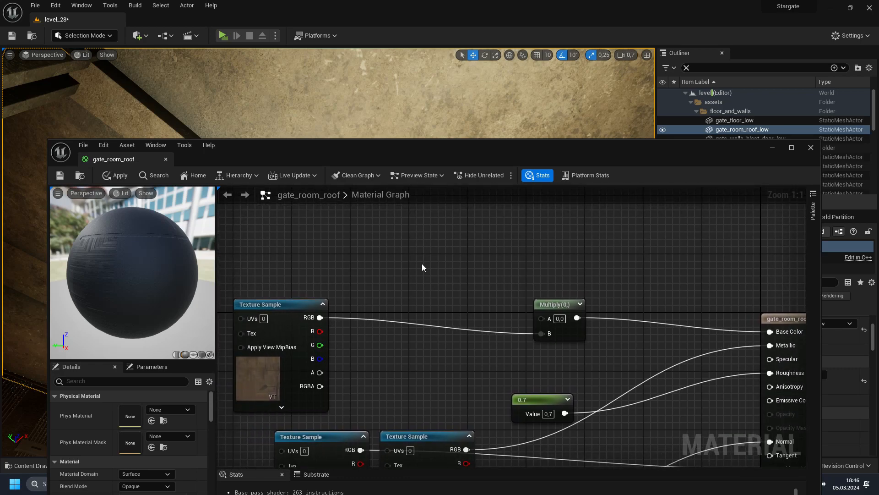
pyautogui.write('consta')
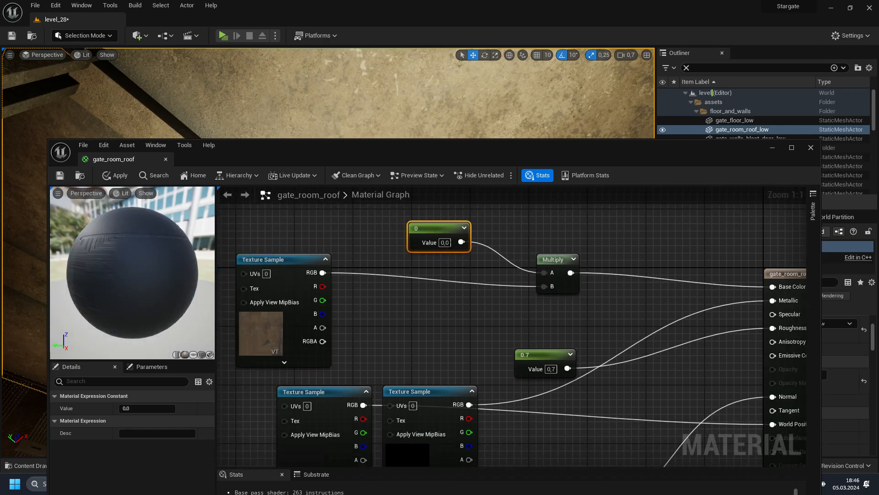
pyautogui.click(431, 272)
pyautogui.write('0,4')
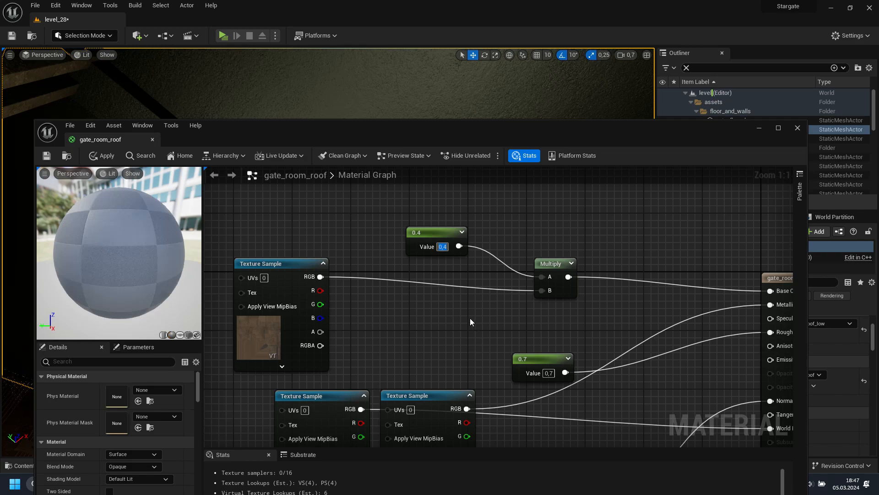
pyautogui.click(101, 156)
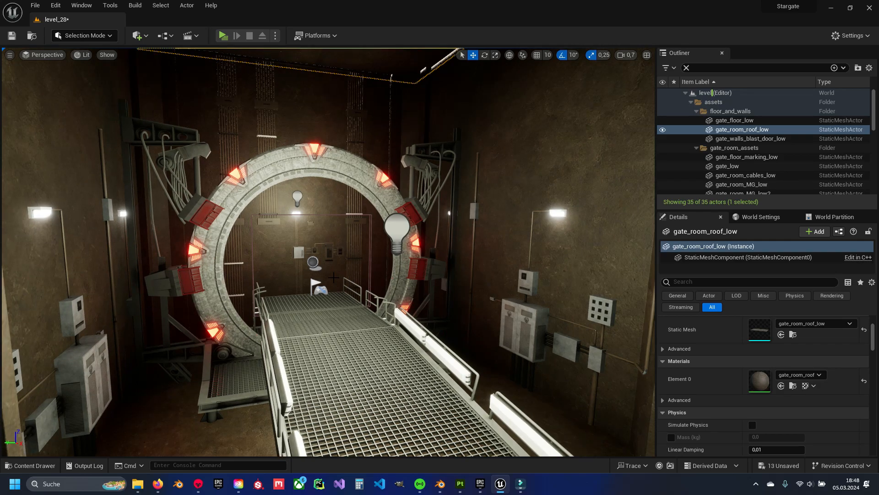
pyautogui.click(30, 466)
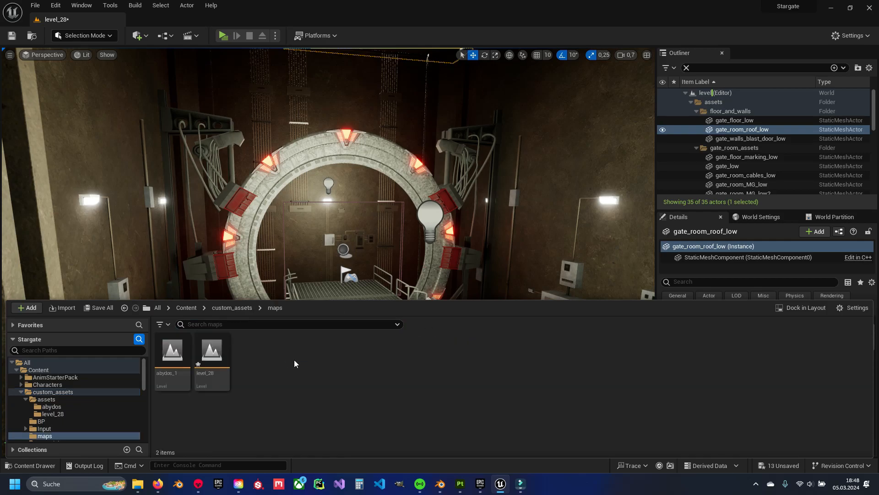
pyautogui.moveTo(427, 359)
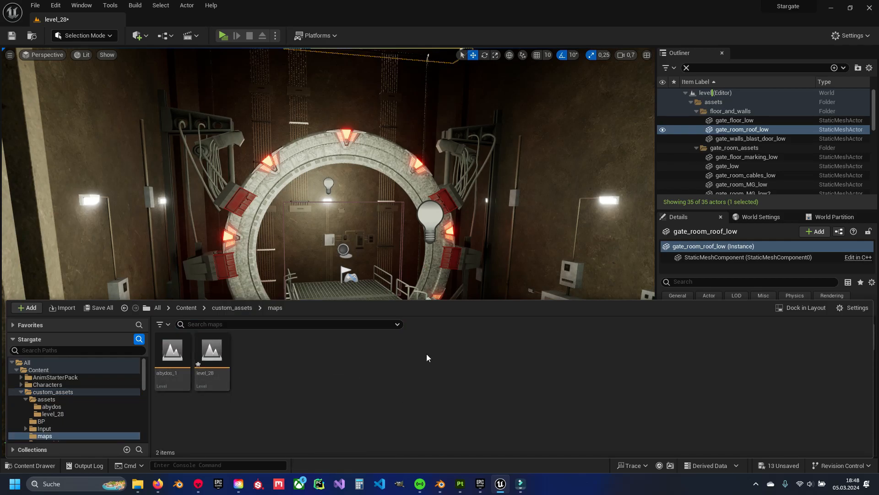
pyautogui.click(751, 138)
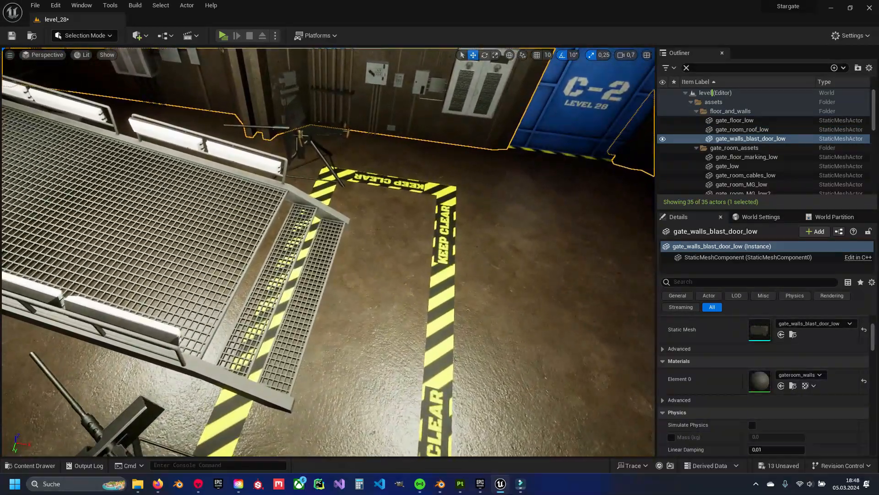
pyautogui.click(735, 120)
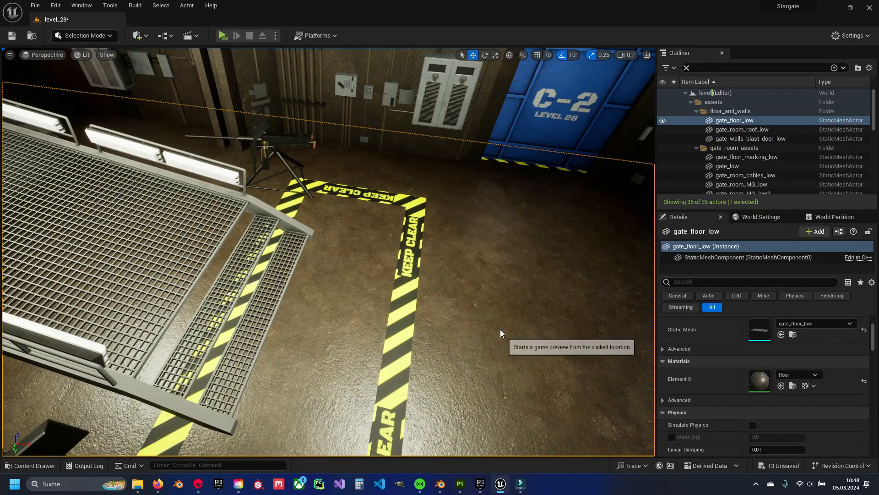
pyautogui.click(223, 35)
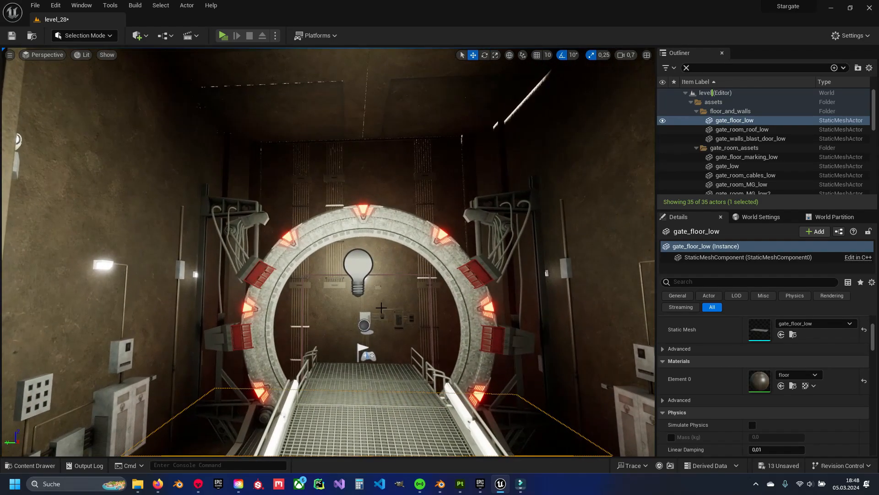
pyautogui.scroll(-3)
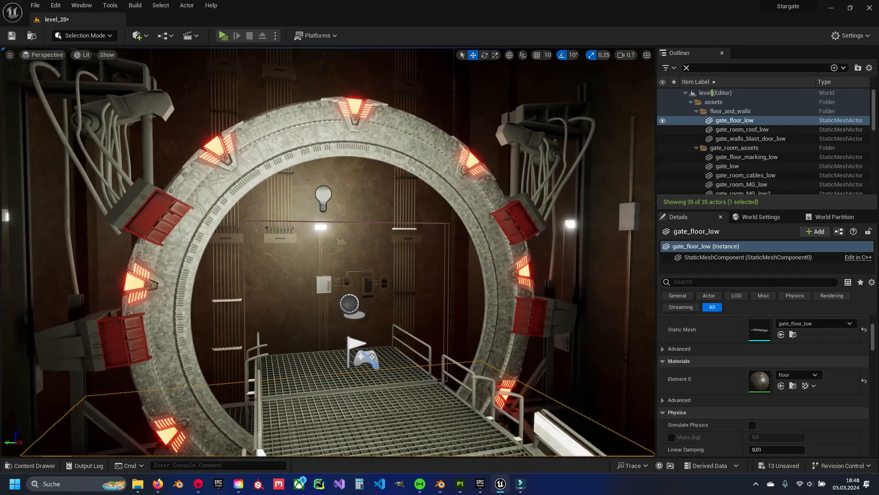